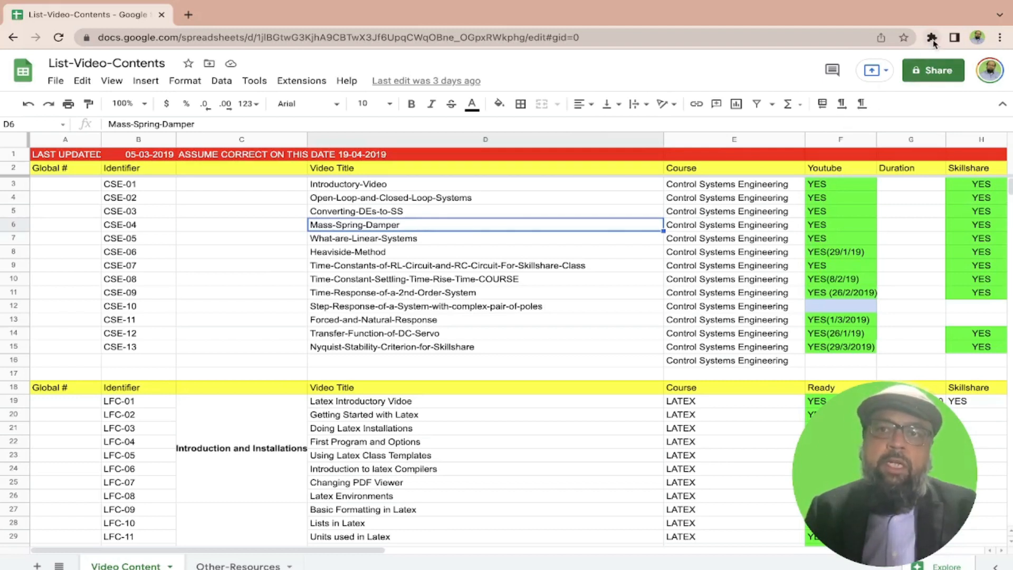
{"action": "mouse_move", "coordinate": [933, 41]}
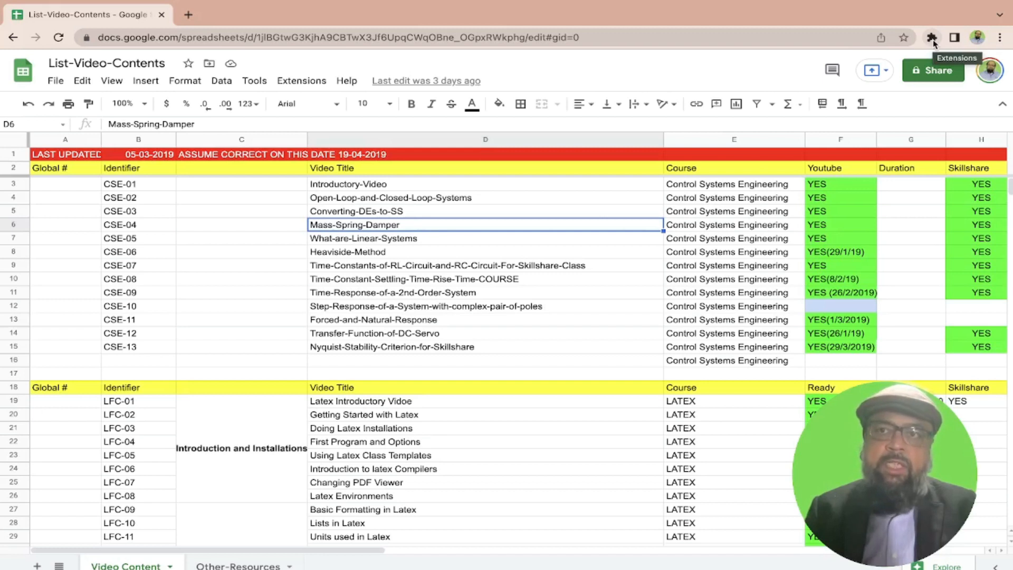
- Open Chrome's Manage Extensions page from the toolbar's Extensions menu
{"action": "left_click", "coordinate": [931, 37]}
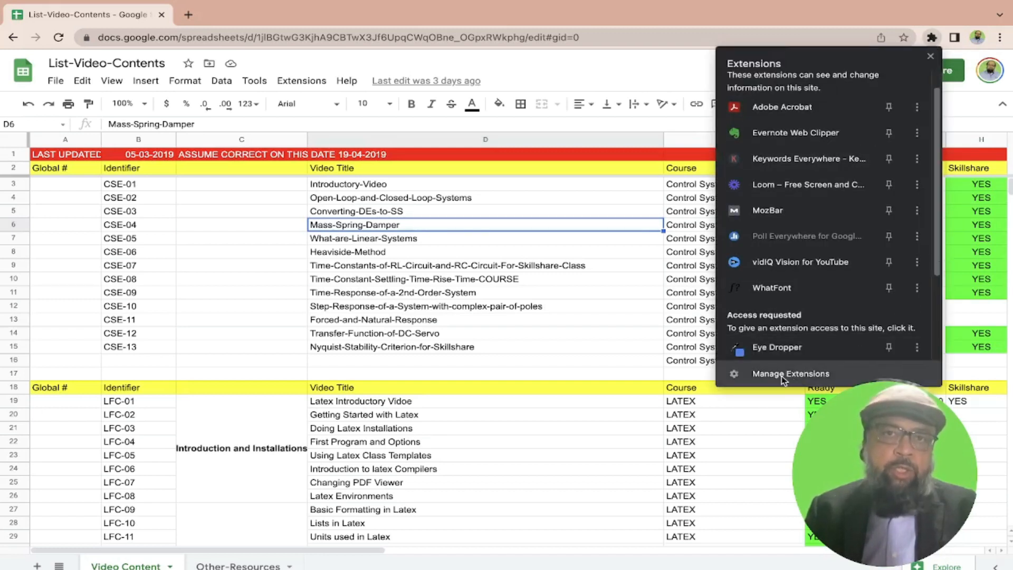
{"action": "left_click", "coordinate": [791, 373]}
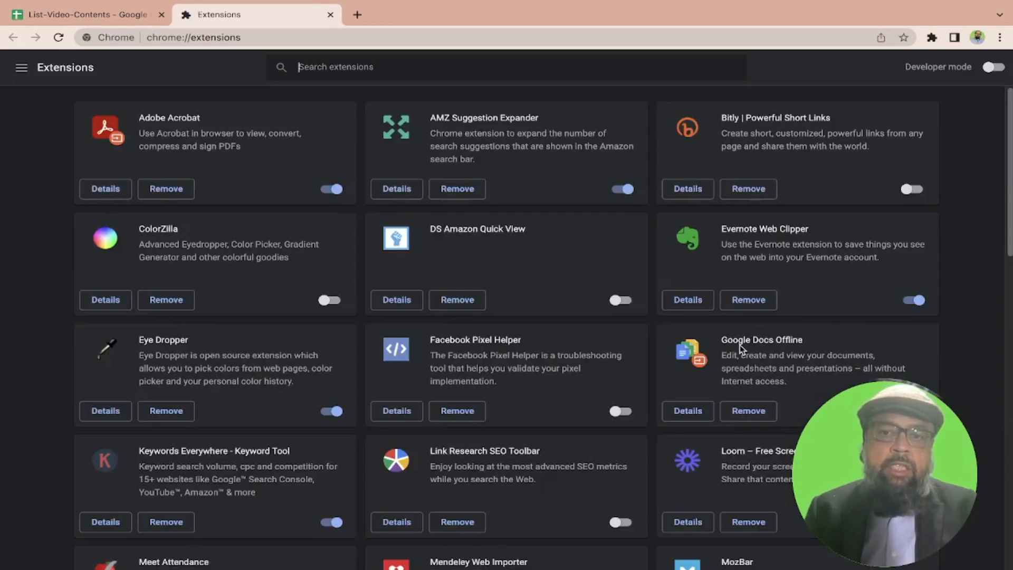
{"action": "mouse_move", "coordinate": [756, 351]}
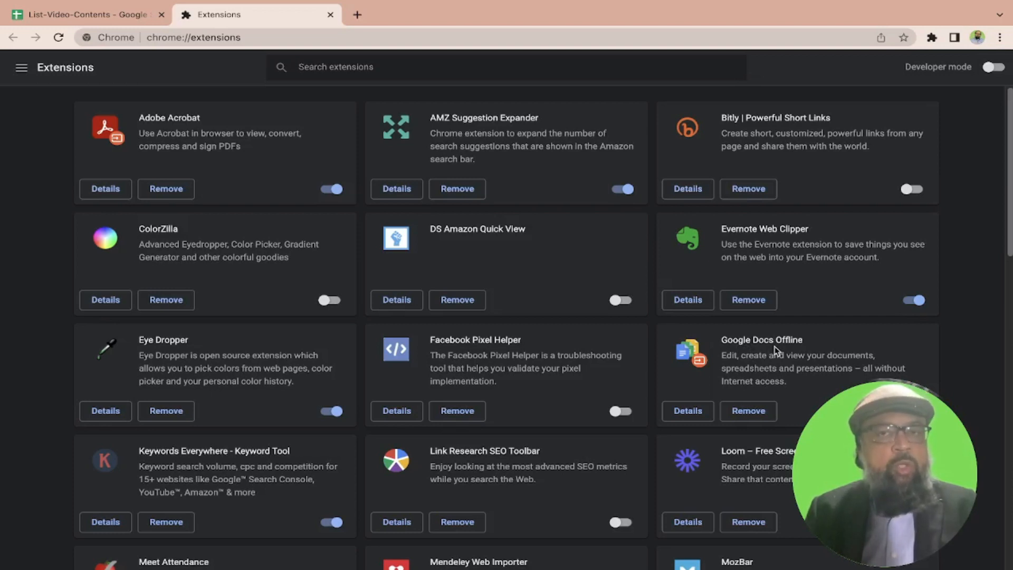
- Review the installed extensions, then return to the List-Video-Contents tab
{"action": "left_click", "coordinate": [506, 67]}
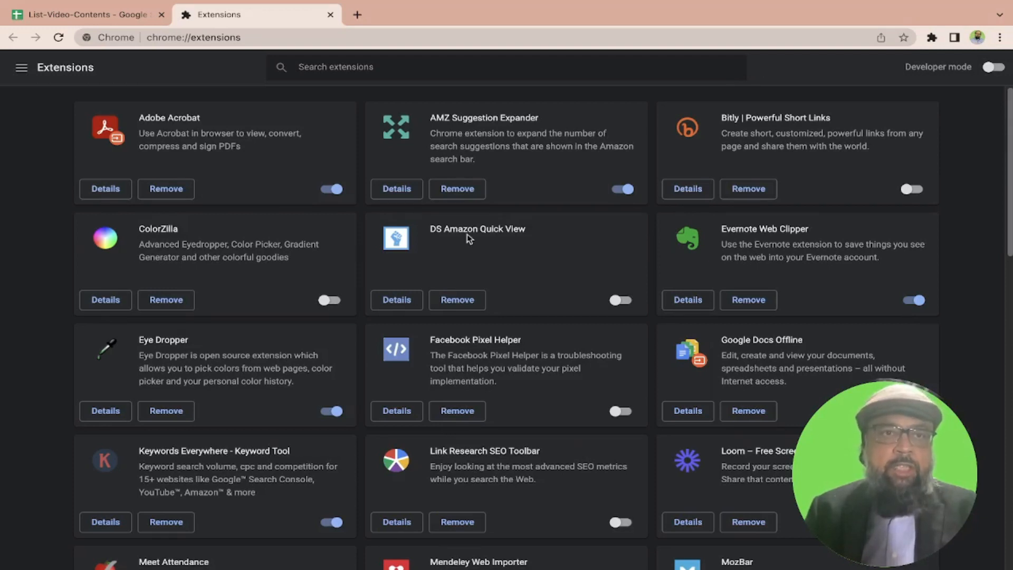
{"action": "left_click", "coordinate": [83, 14]}
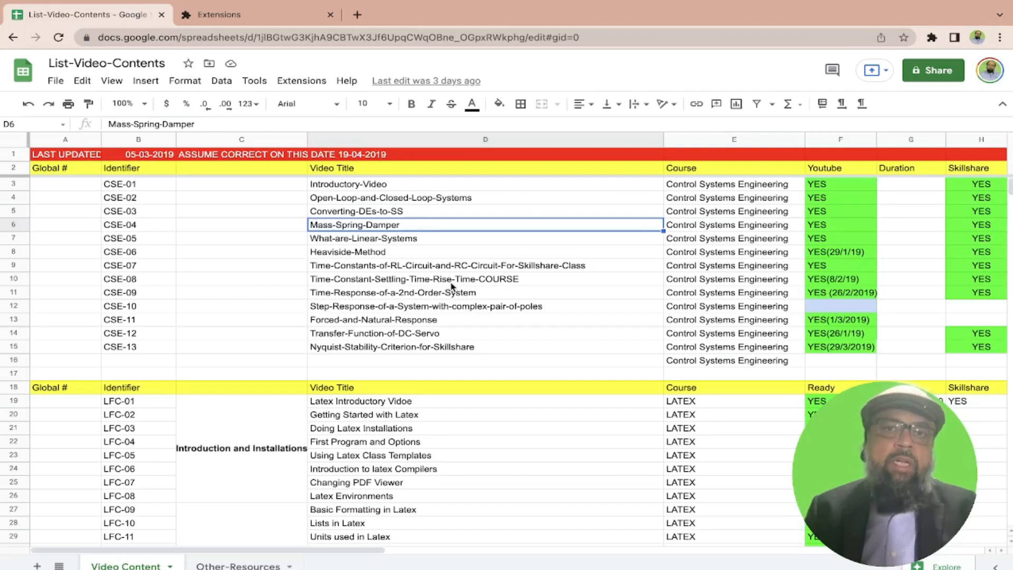
{"action": "mouse_move", "coordinate": [216, 247]}
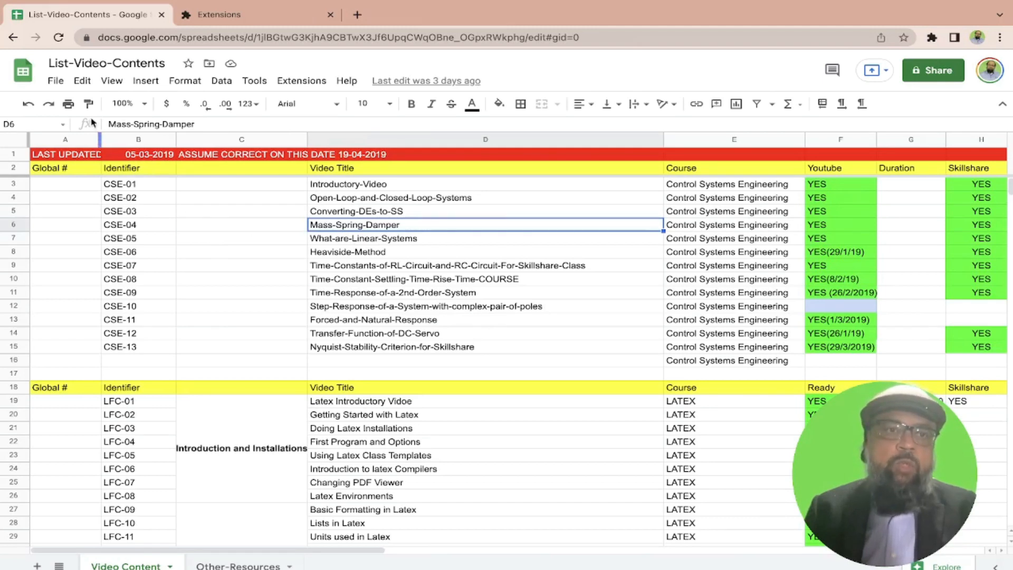
- Use File > Make available offline to install Docs Offline, then return to Sheets
{"action": "left_click", "coordinate": [55, 81]}
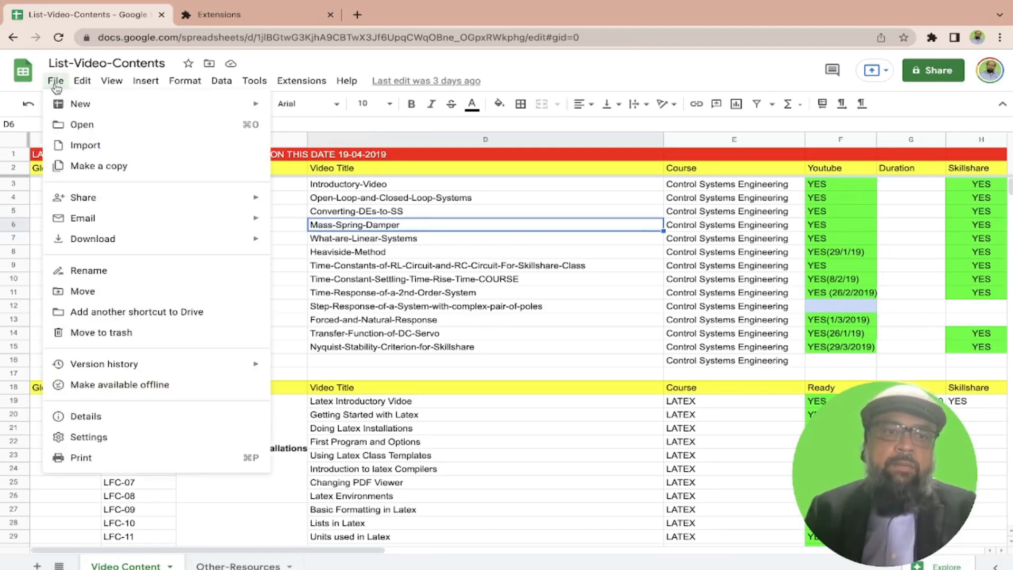
{"action": "mouse_move", "coordinate": [97, 384]}
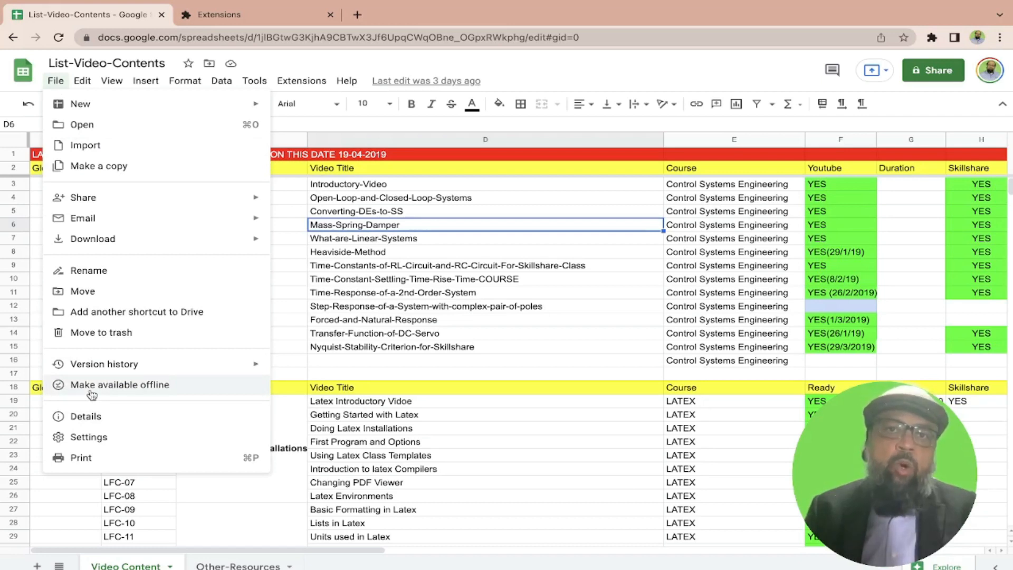
{"action": "left_click", "coordinate": [119, 384]}
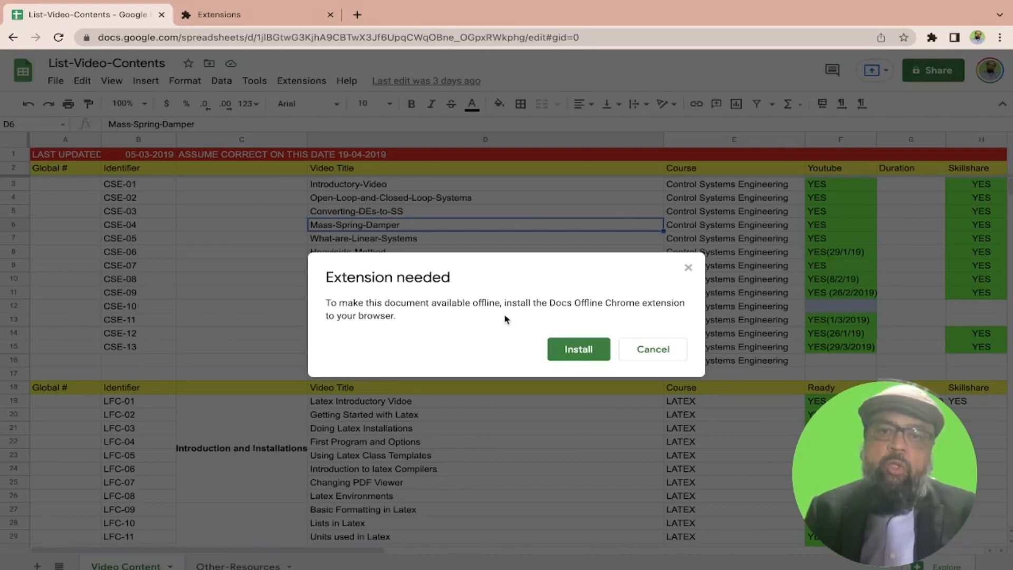
{"action": "mouse_move", "coordinate": [618, 325]}
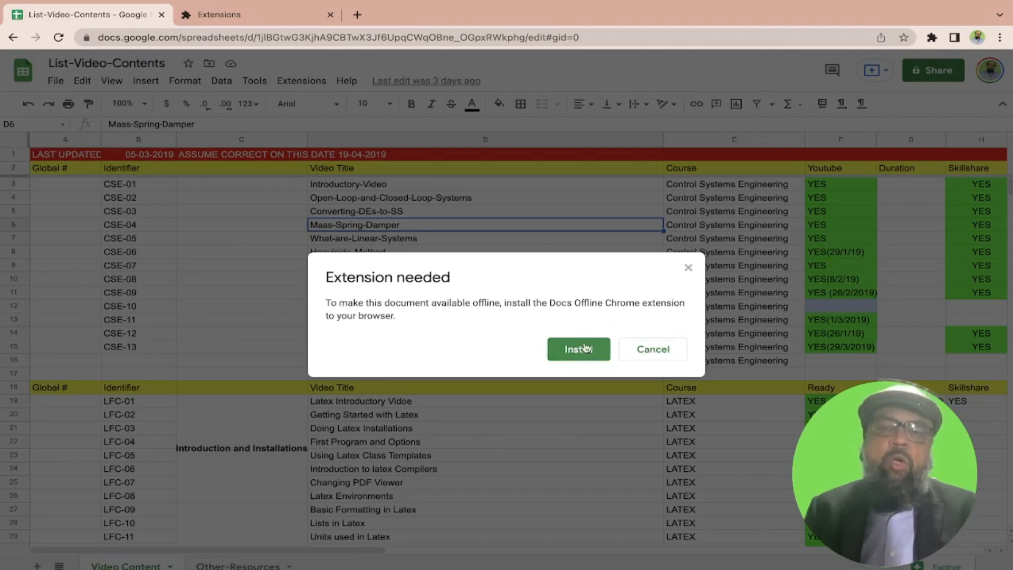
{"action": "mouse_move", "coordinate": [604, 334]}
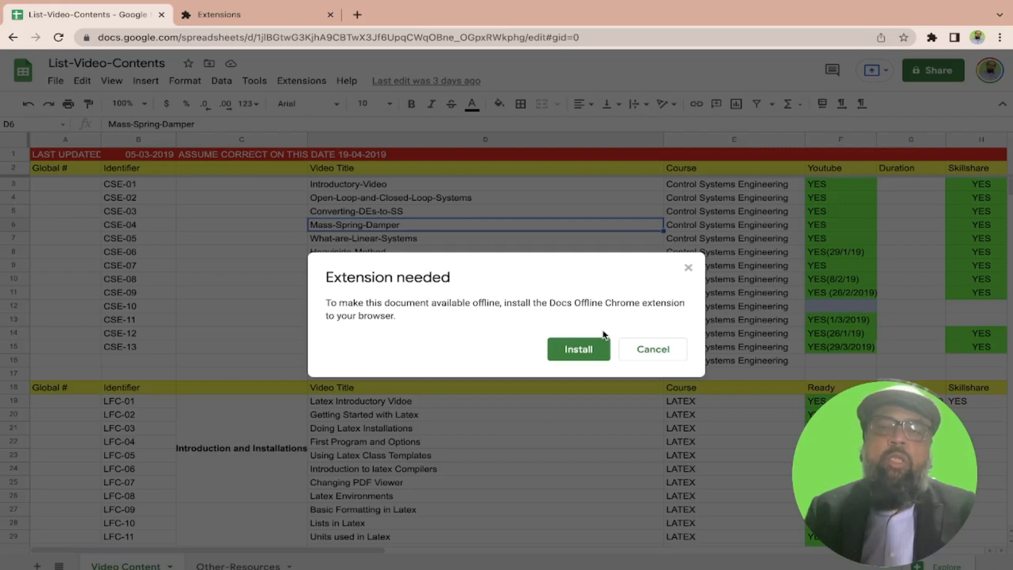
{"action": "left_click", "coordinate": [653, 349]}
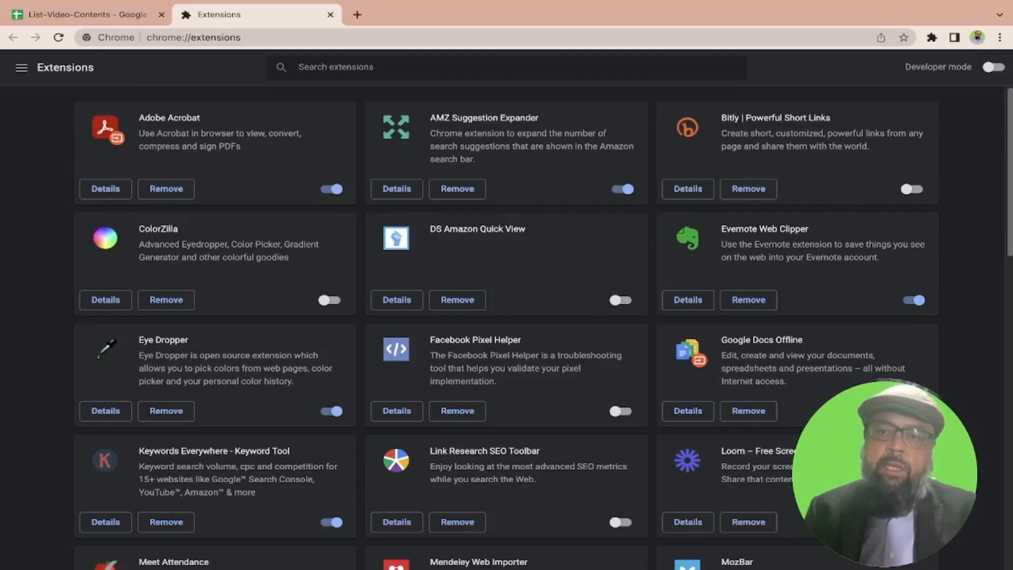
{"action": "left_click", "coordinate": [83, 14]}
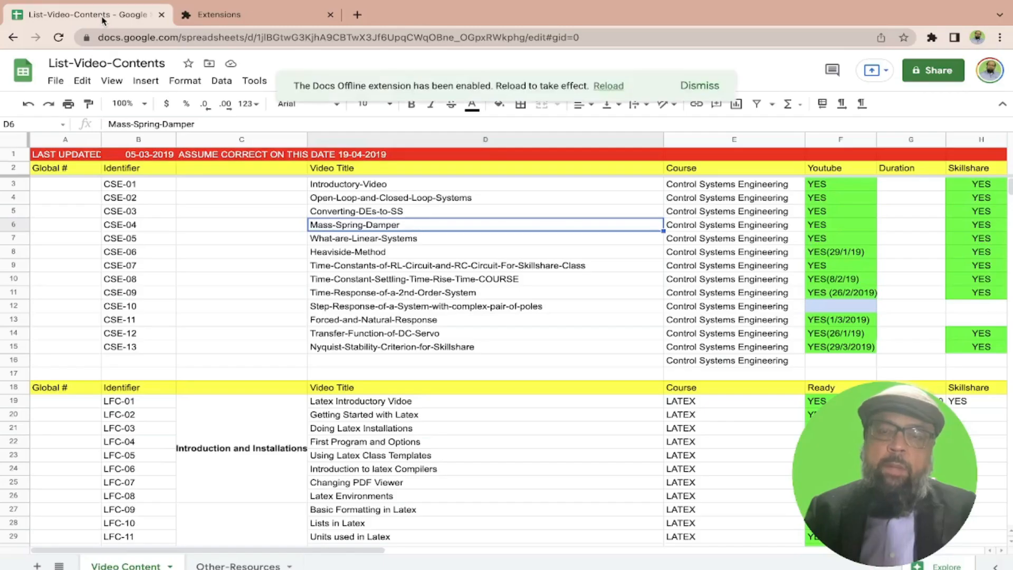
{"action": "mouse_move", "coordinate": [55, 81]}
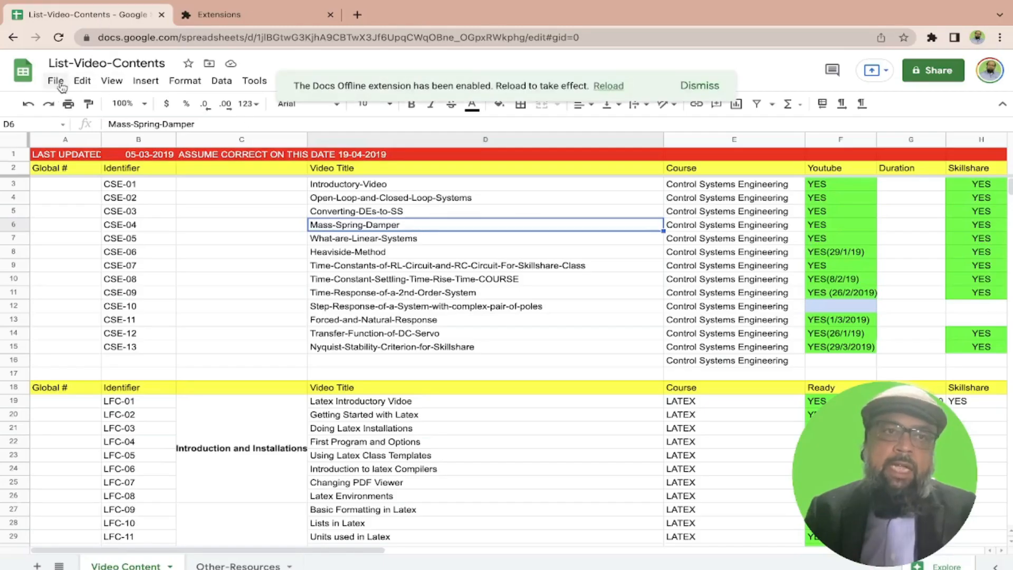
- Choose File > Make available offline again for List-Video-Contents
{"action": "left_click", "coordinate": [55, 81]}
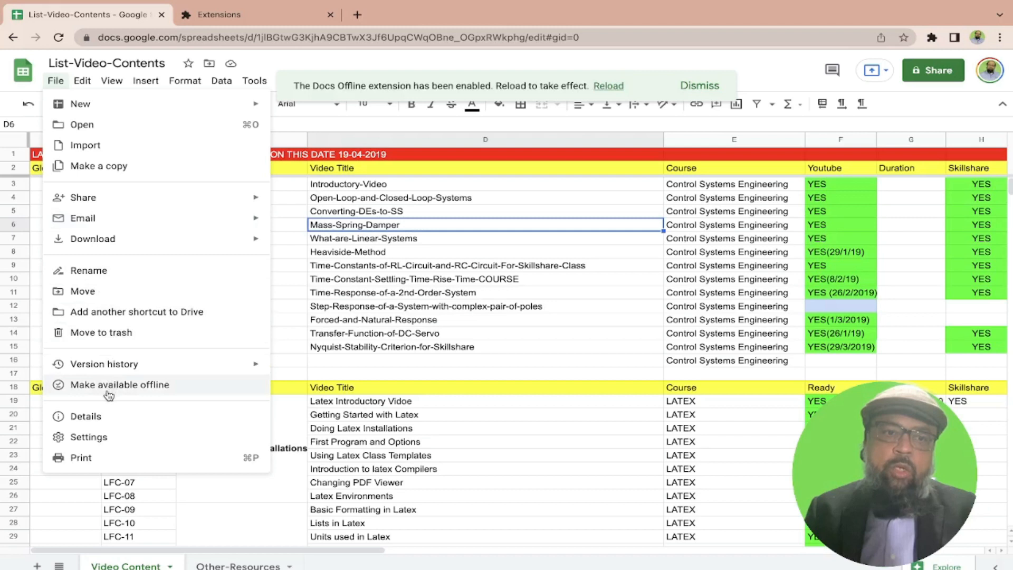
{"action": "left_click", "coordinate": [120, 384]}
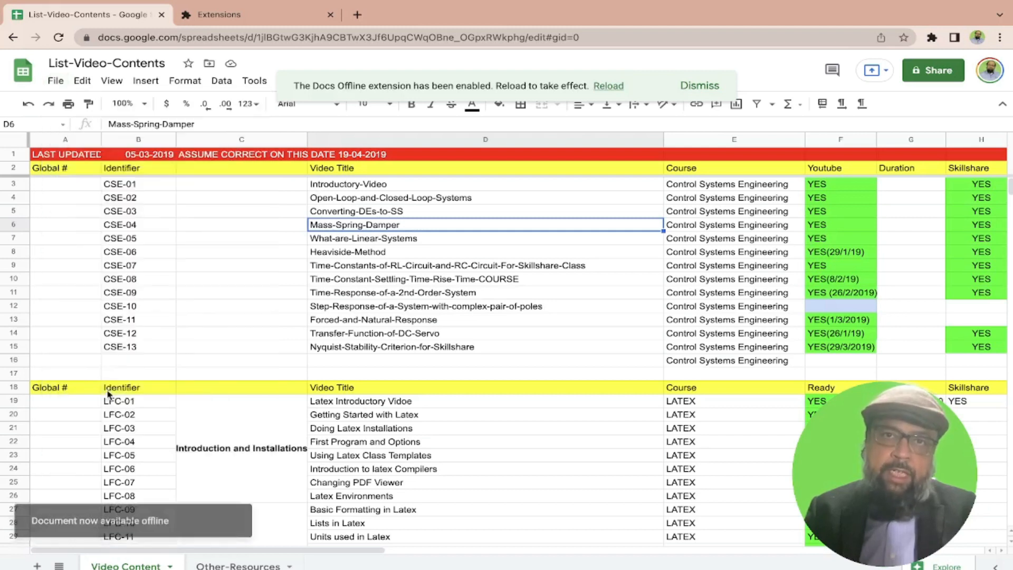
{"action": "mouse_move", "coordinate": [83, 524]}
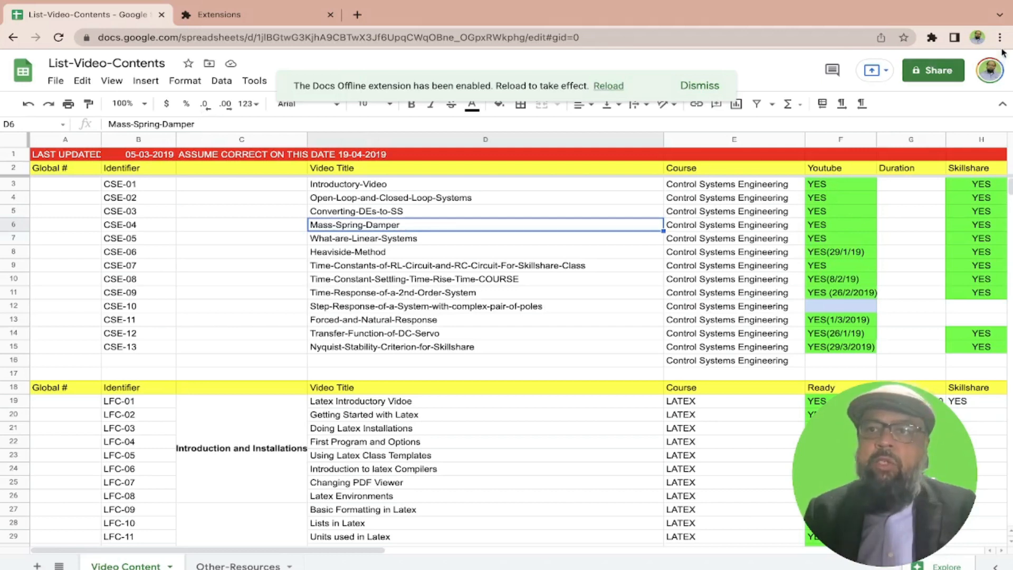
- Start creating a Chrome desktop shortcut named 'Sheets' via More tools
{"action": "left_click", "coordinate": [1001, 37]}
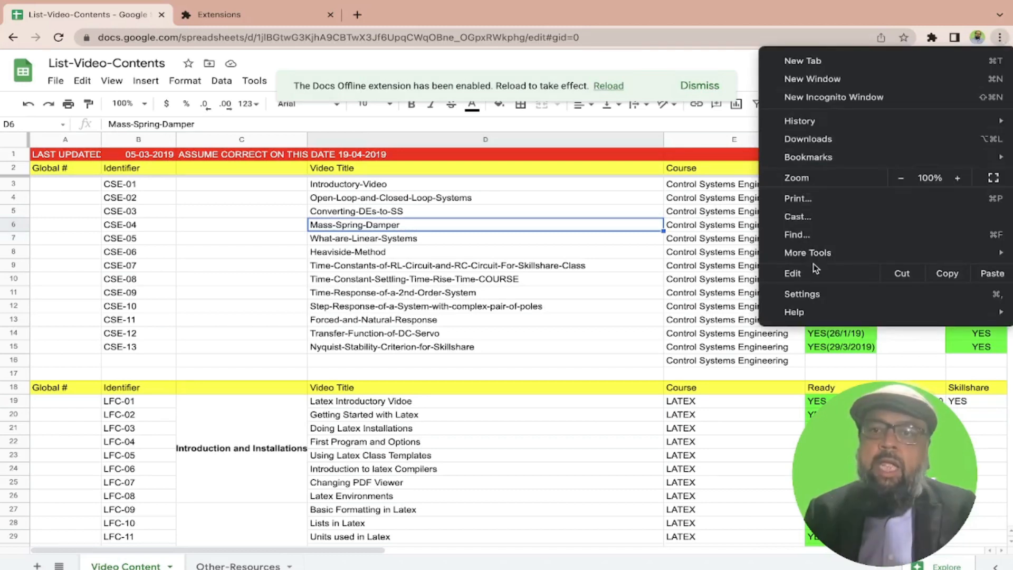
{"action": "left_click", "coordinate": [808, 252]}
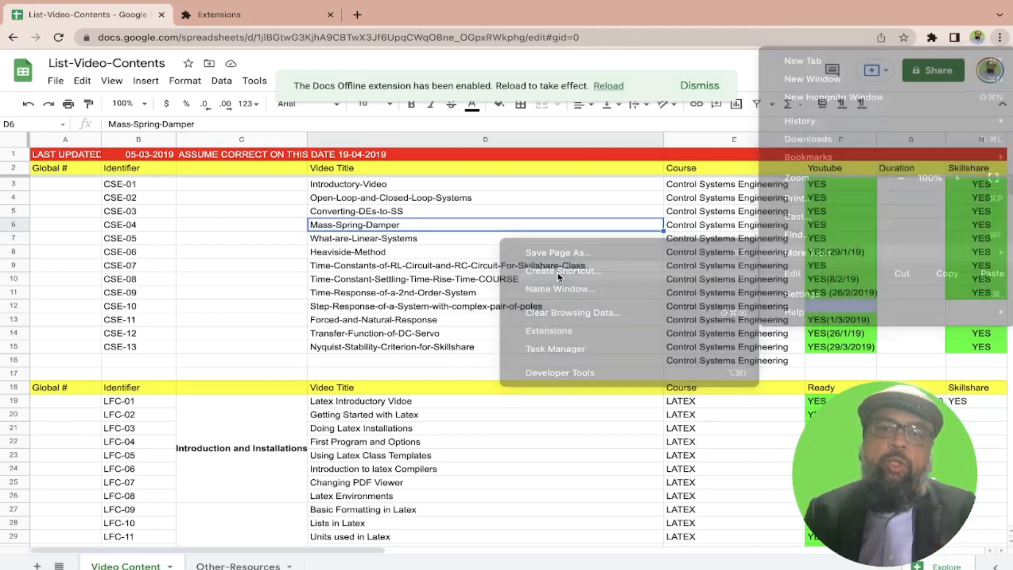
{"action": "left_click", "coordinate": [564, 271]}
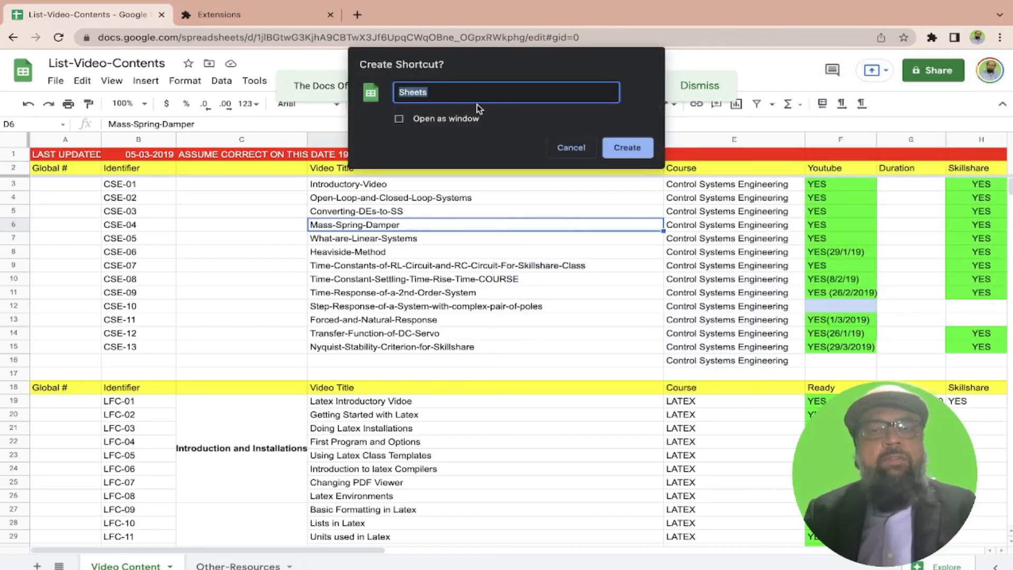
{"action": "mouse_move", "coordinate": [581, 167]}
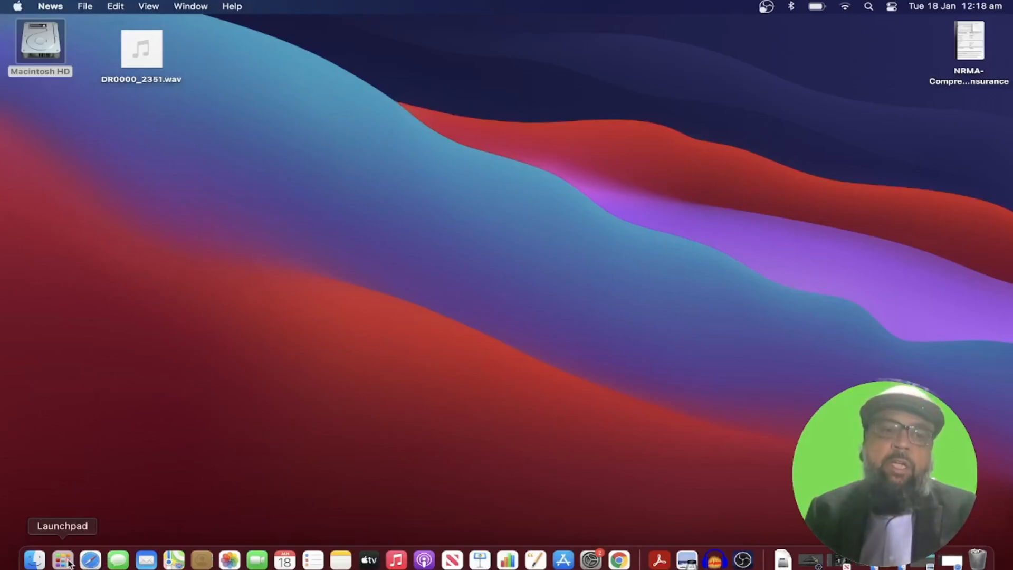
- Turn off Wi-Fi from the menu bar and launch Sheets from Launchpad
{"action": "left_click", "coordinate": [63, 559]}
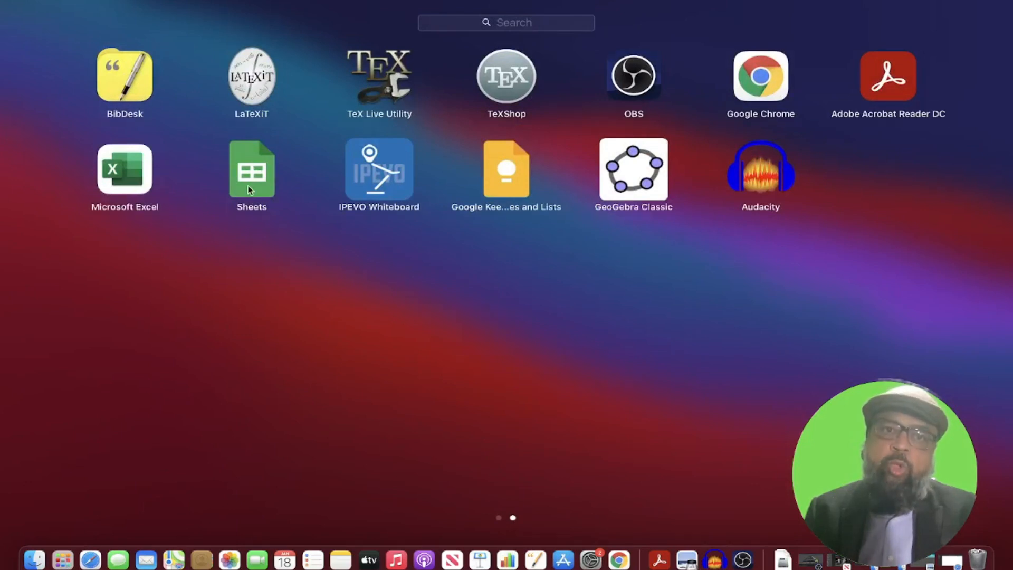
{"action": "mouse_move", "coordinate": [257, 181]}
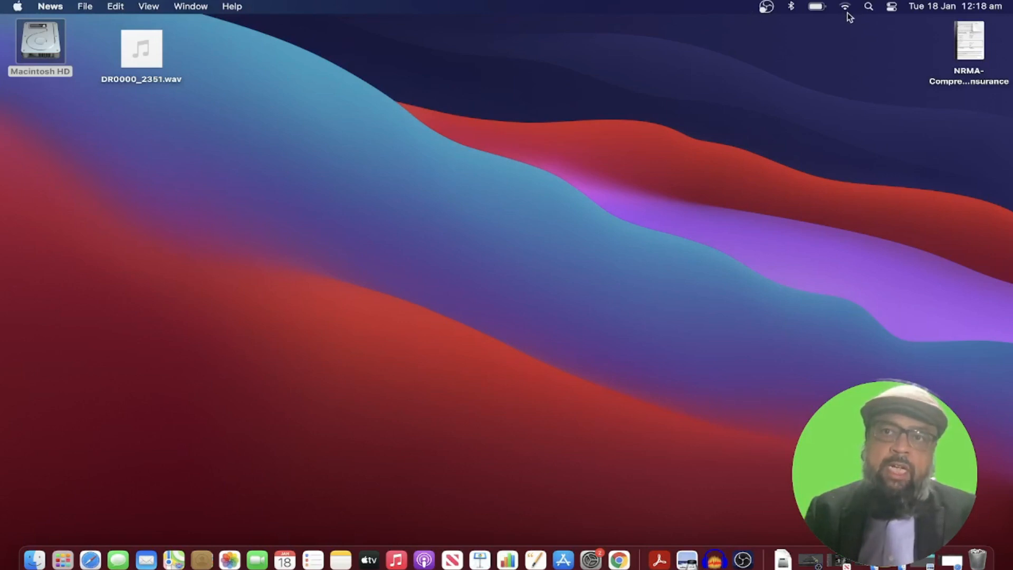
{"action": "left_click", "coordinate": [845, 7]}
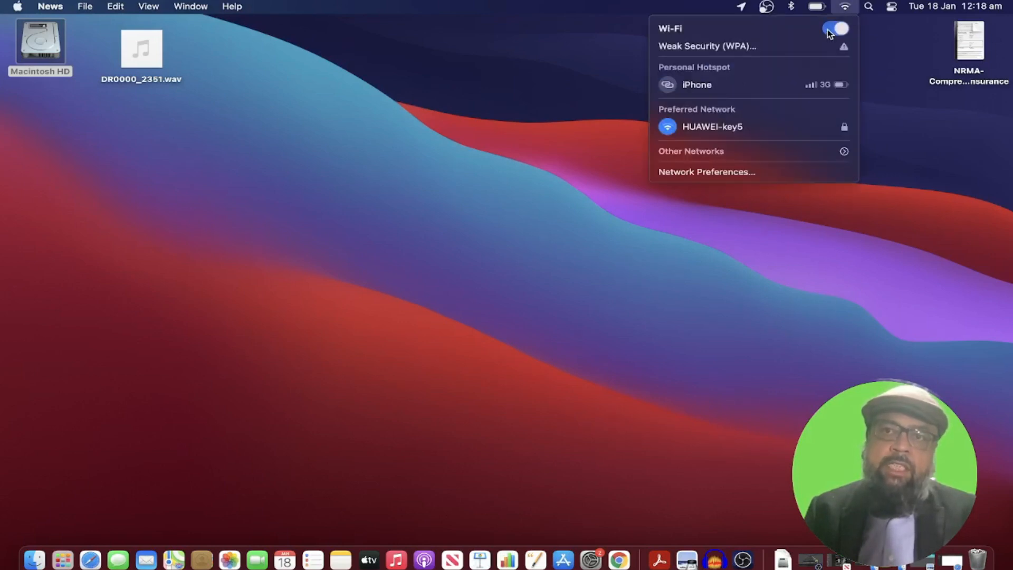
{"action": "left_click", "coordinate": [835, 28]}
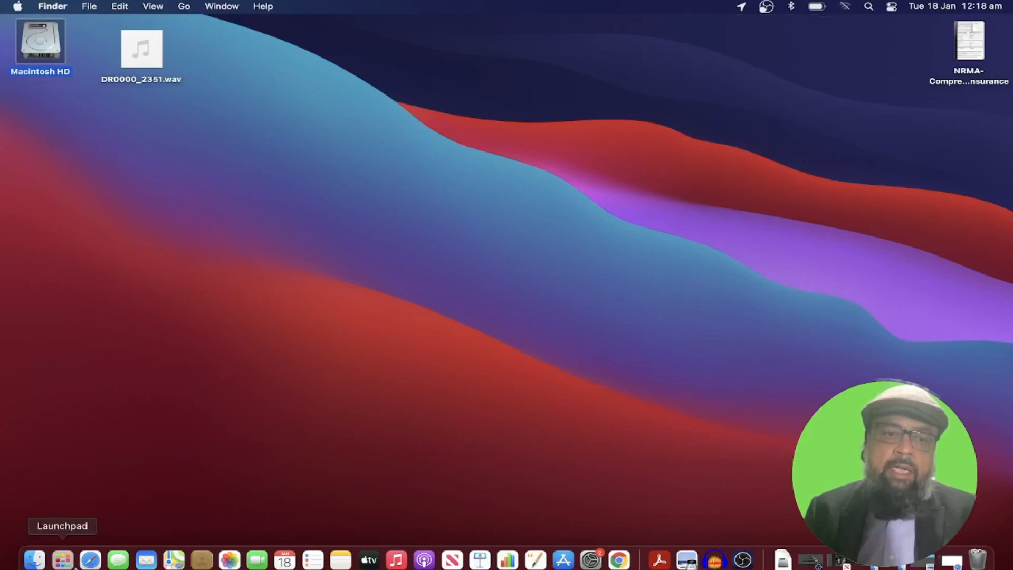
{"action": "left_click", "coordinate": [63, 559]}
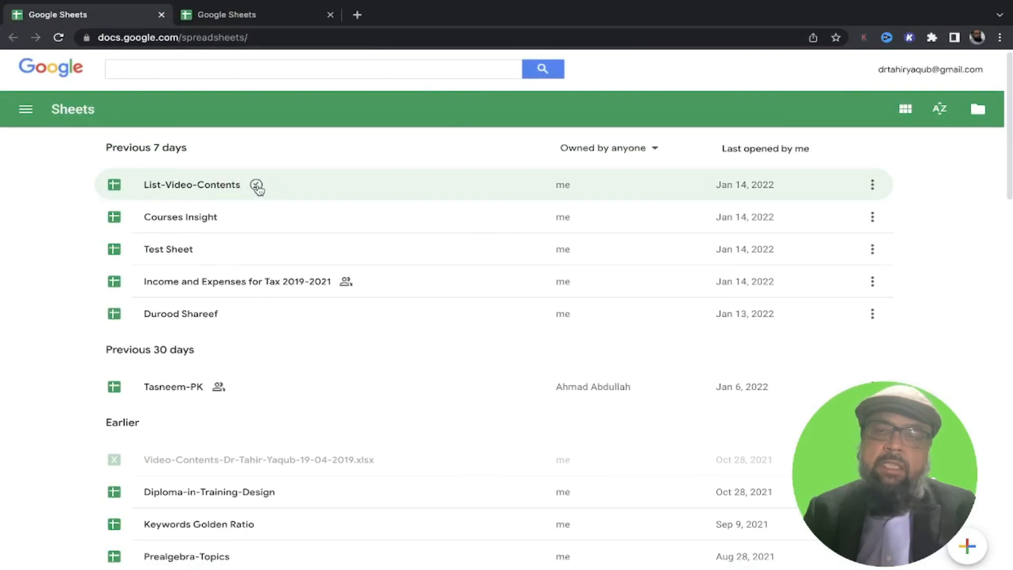
{"action": "mouse_move", "coordinate": [257, 187]}
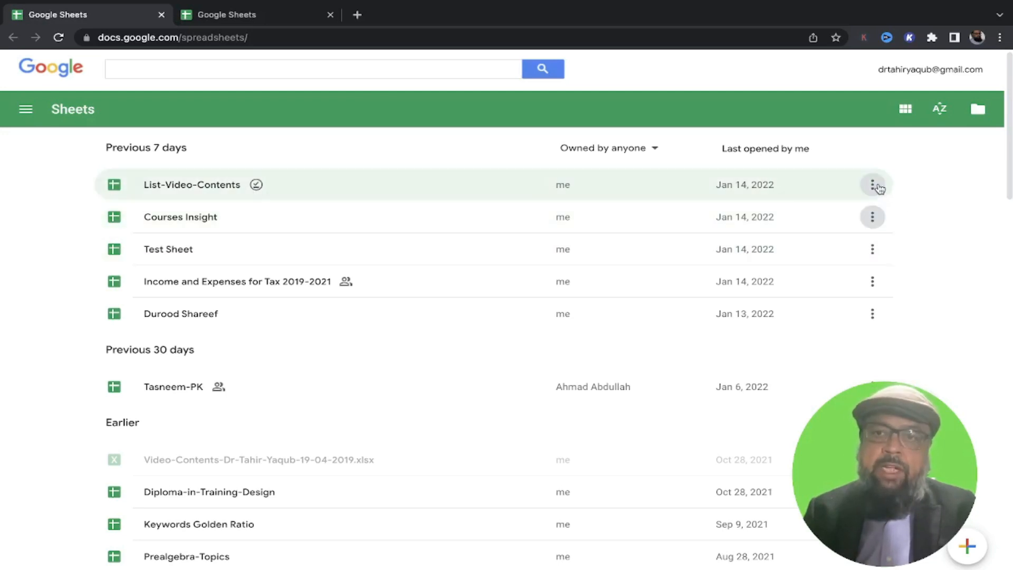
- Confirm Available offline is on in List-Video-Contents' three-dot menu
{"action": "left_click", "coordinate": [873, 185]}
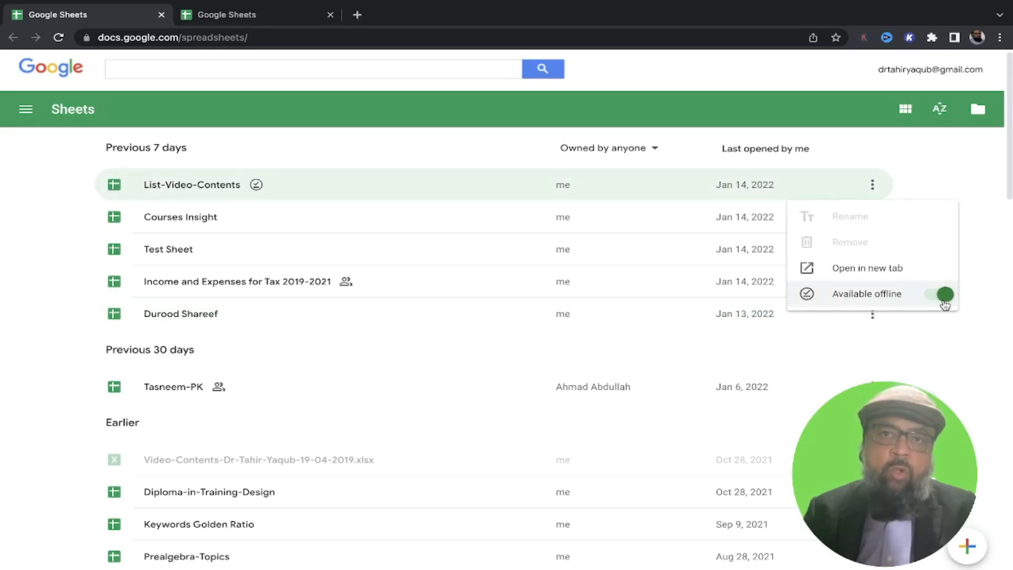
{"action": "left_click", "coordinate": [876, 216]}
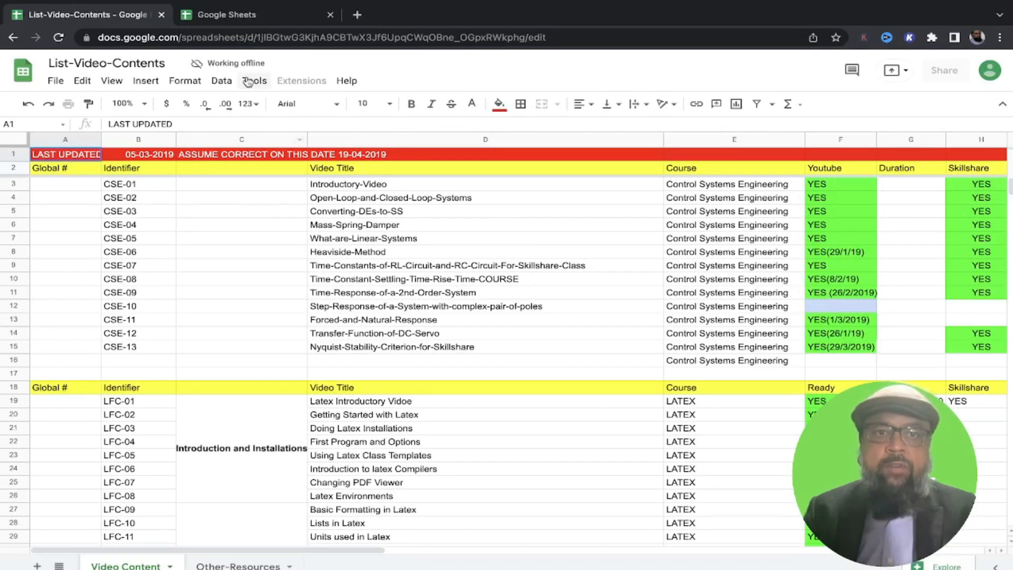
{"action": "mouse_move", "coordinate": [236, 63]}
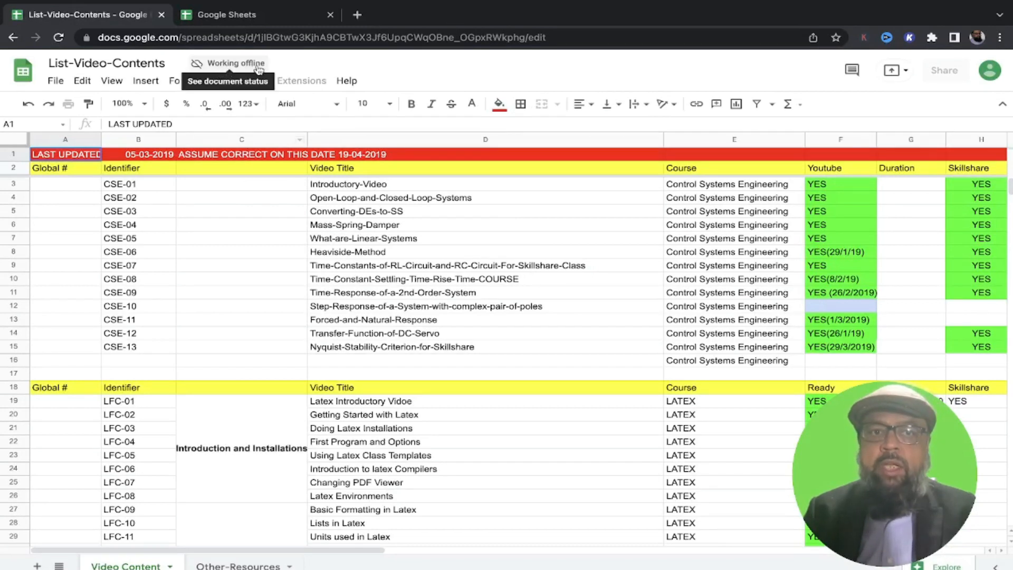
- Check the spreadsheet's 'Working offline' status indicator
{"action": "left_click", "coordinate": [227, 62]}
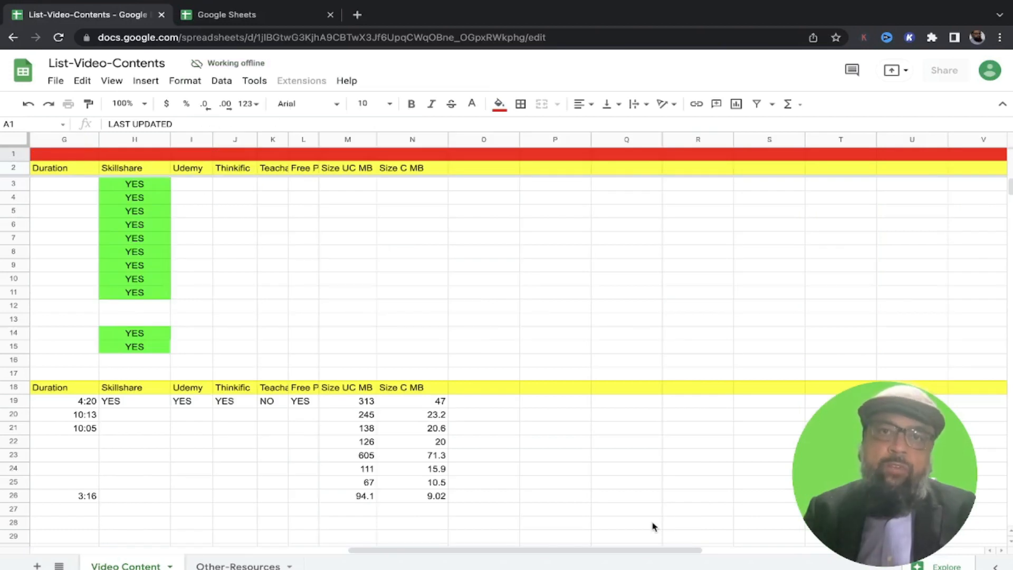
- Enter =SUM(M19:N19) in cell O19, giving 360
{"action": "left_click", "coordinate": [483, 400]}
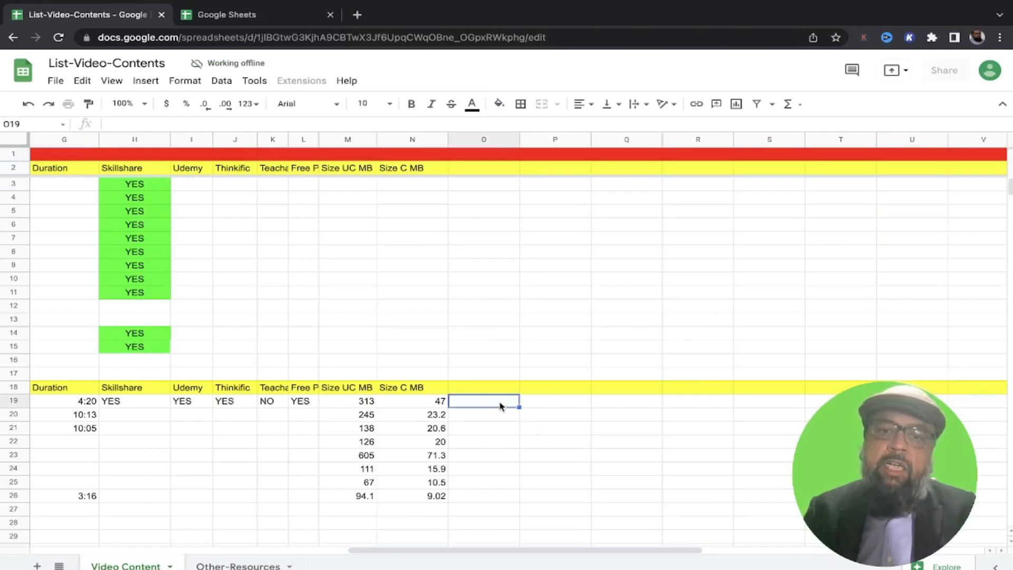
{"action": "type", "text": "="}
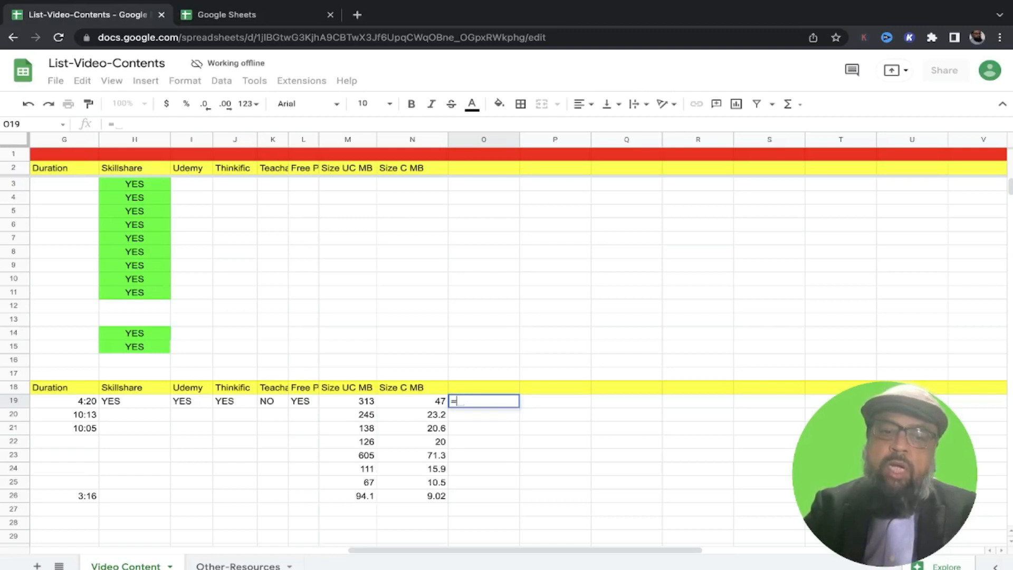
{"action": "type", "text": "sum"}
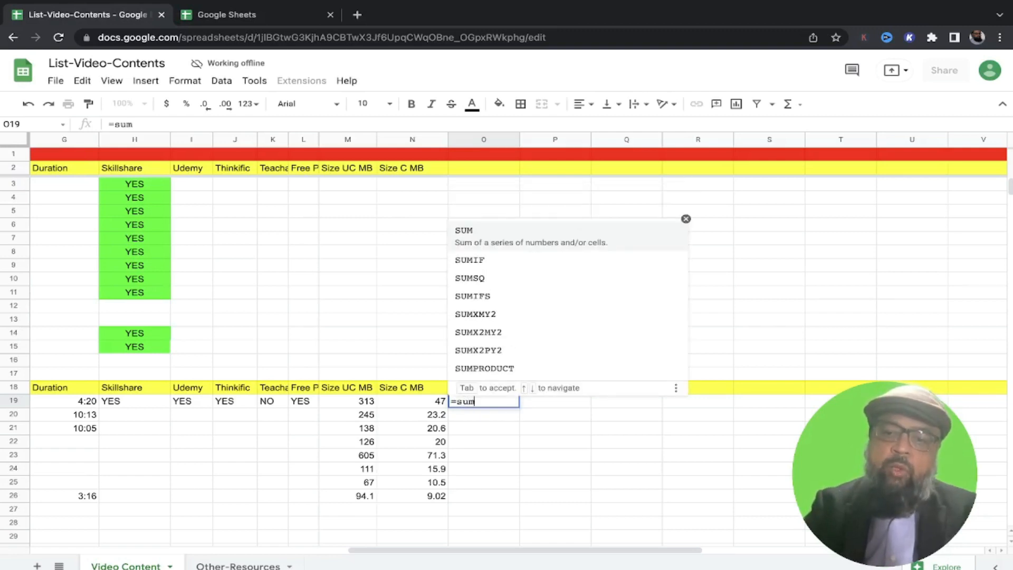
{"action": "type", "text": "("}
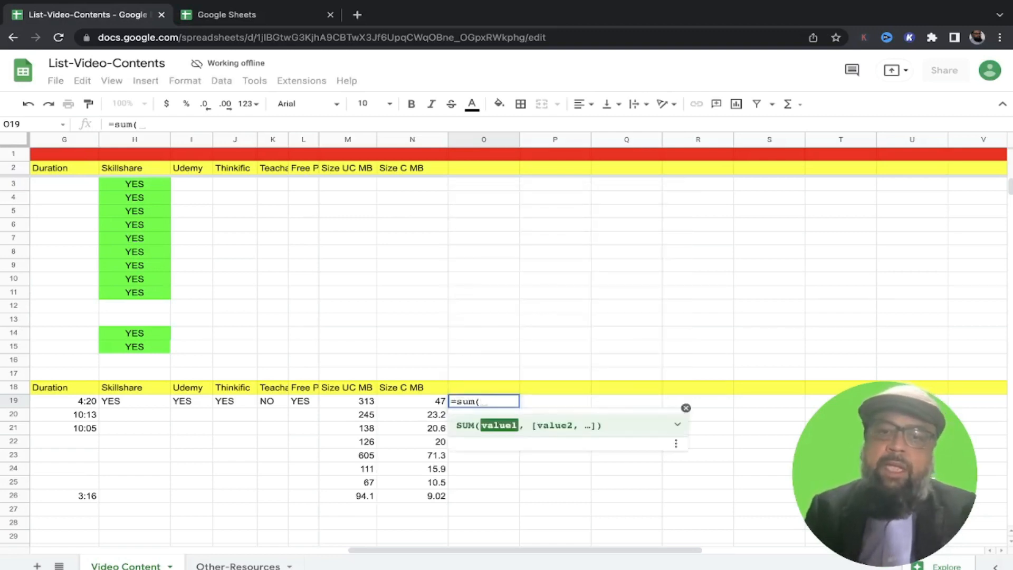
{"action": "left_click", "coordinate": [347, 400]}
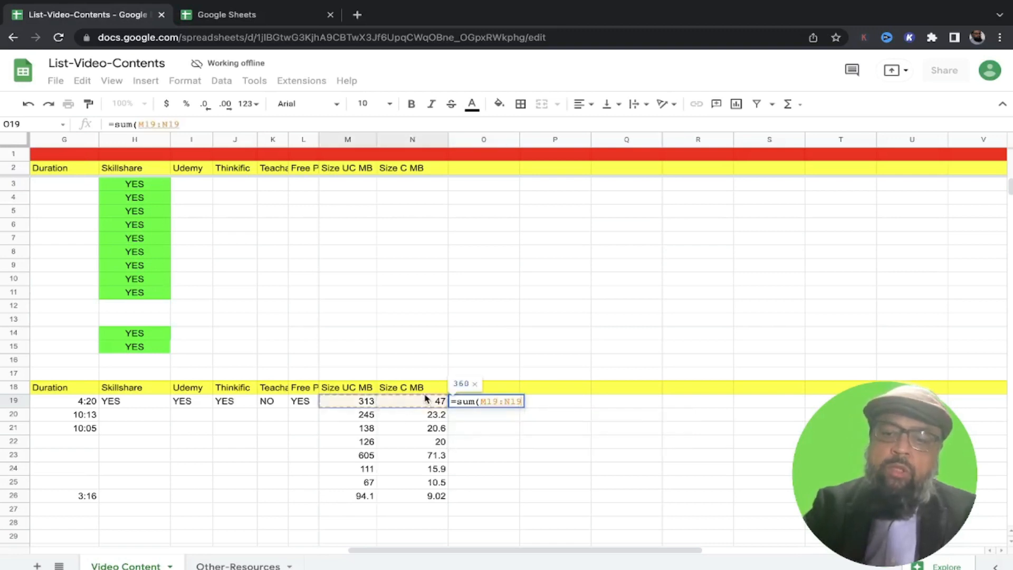
{"action": "key", "text": "Enter"}
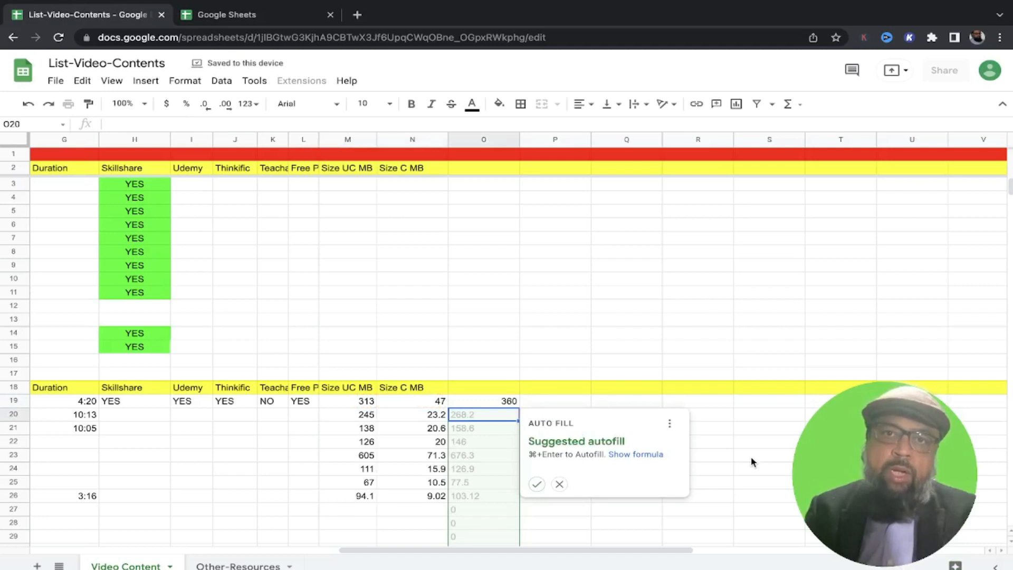